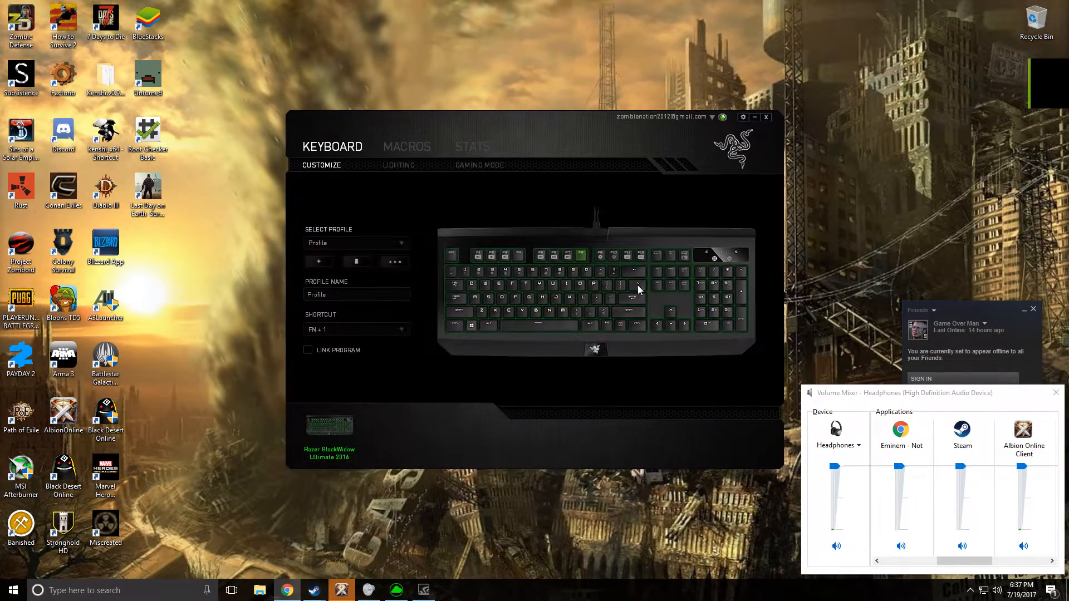
Minimize the Razer Synapse keyboard customization window to reveal the desktop
left_click(766, 116)
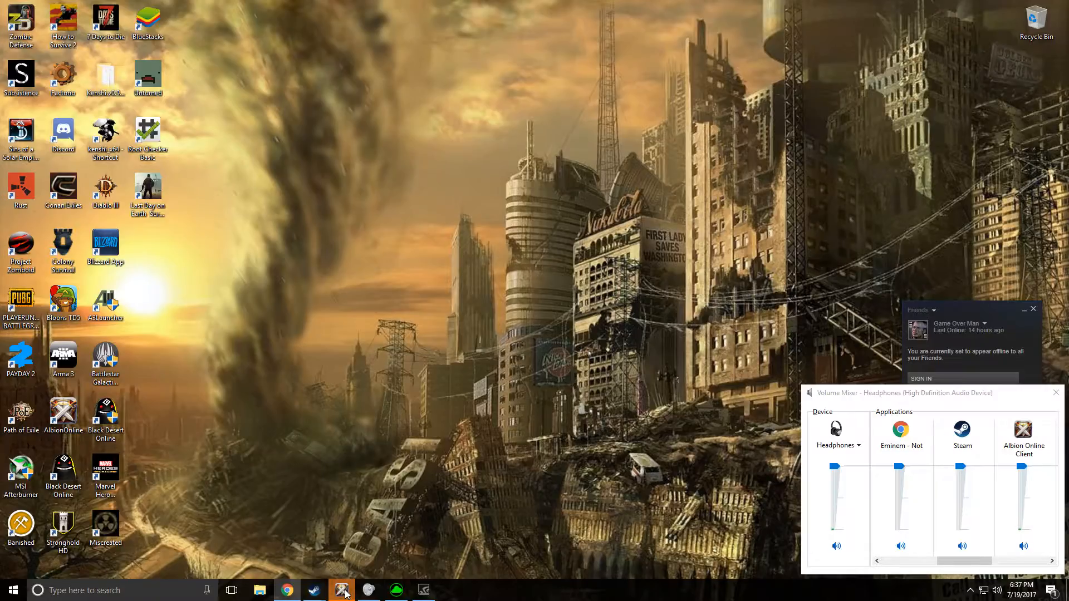
Restore the Synapse BlackWidow Ultimate 2016 window from its taskbar icon
left_click(340, 590)
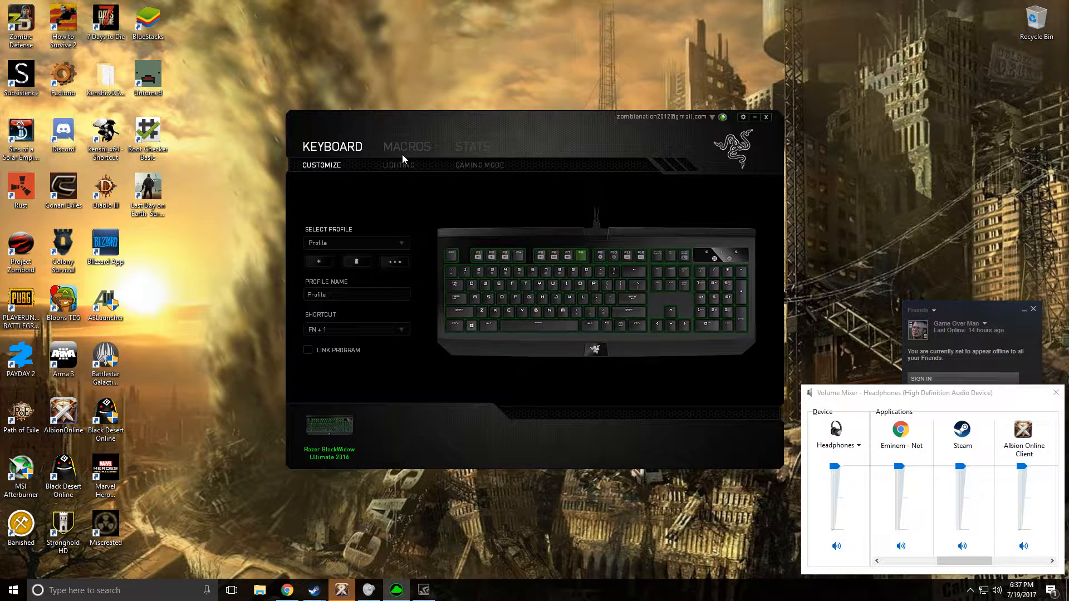
Switch to the Macros section and select the empty 'Left Click' macro
left_click(406, 146)
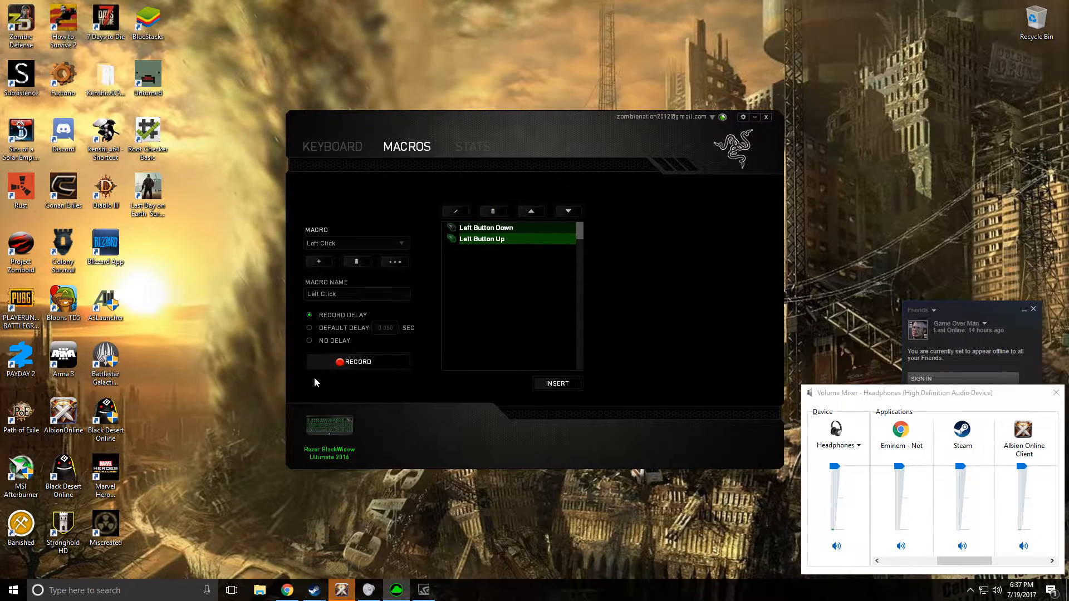
left_click(355, 243)
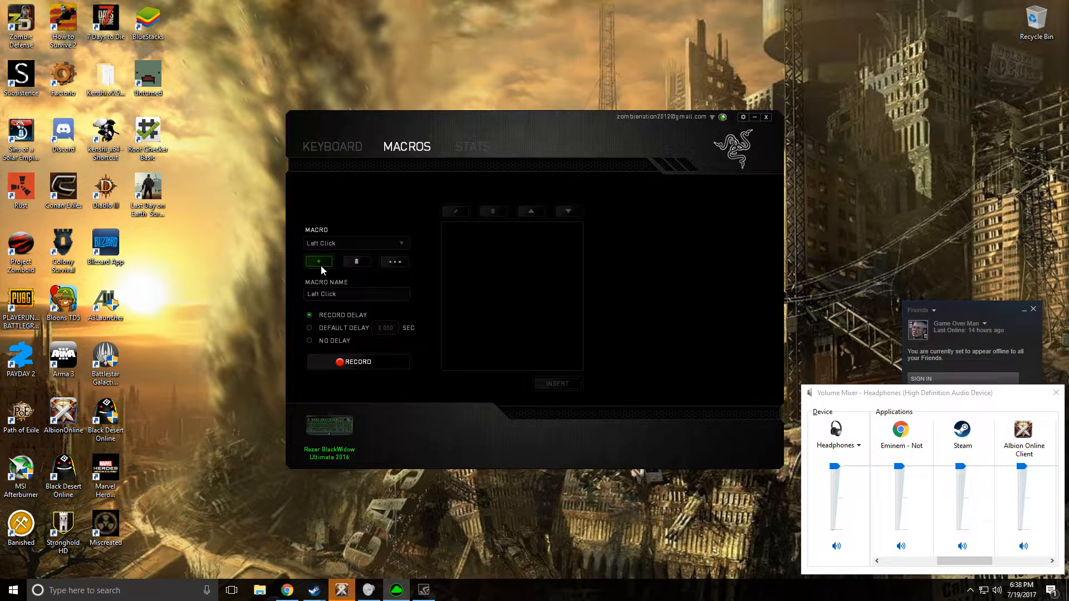
Add a new macro named 'Albion Online Auto' with Left Button Down and Up events
left_click(318, 261)
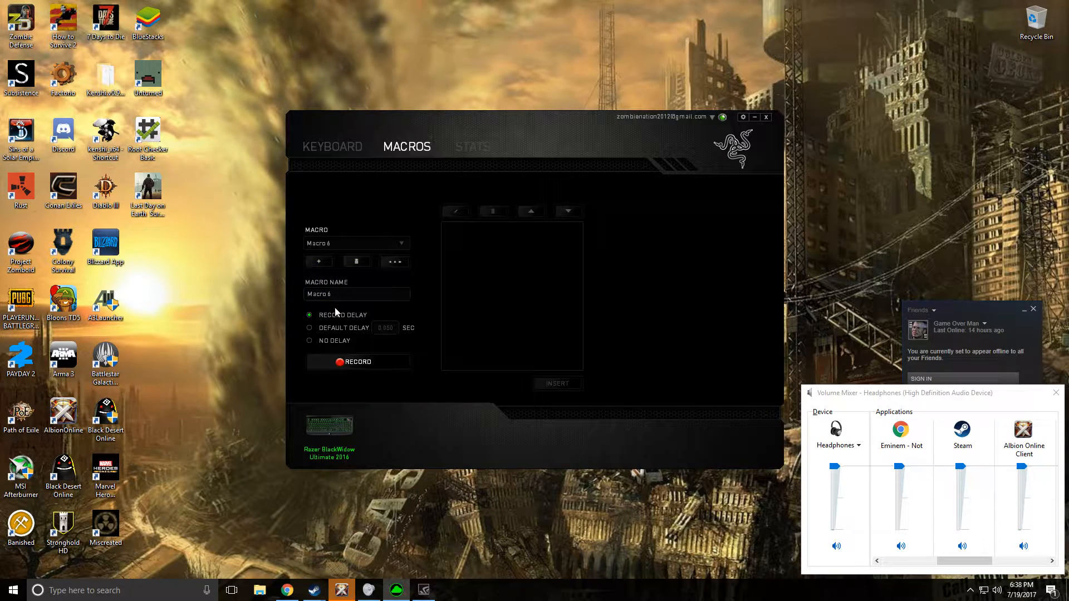
left_click(356, 294)
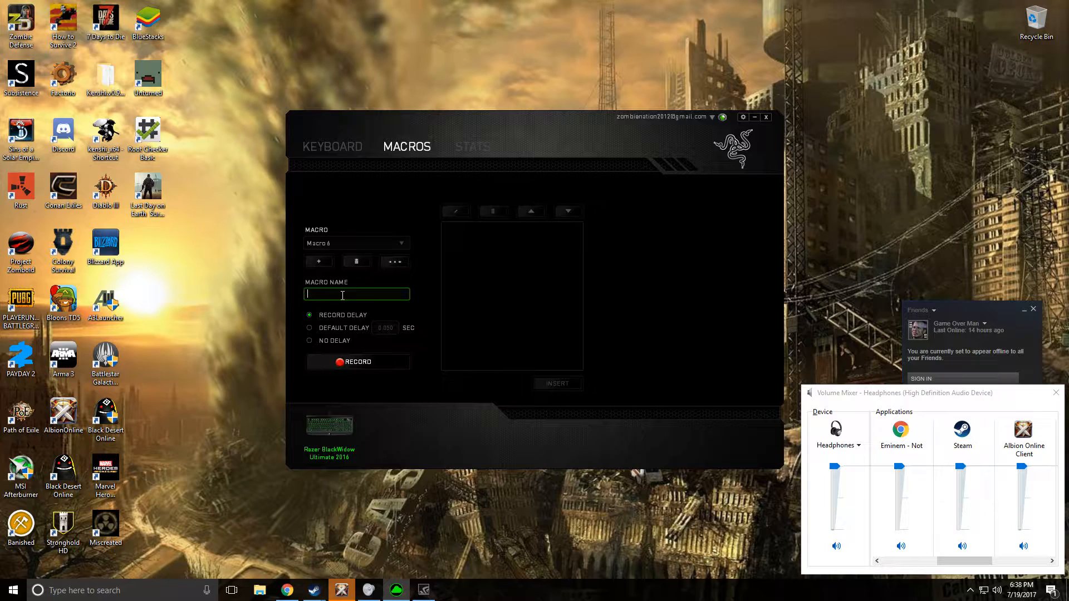
type("Albion Online Auto")
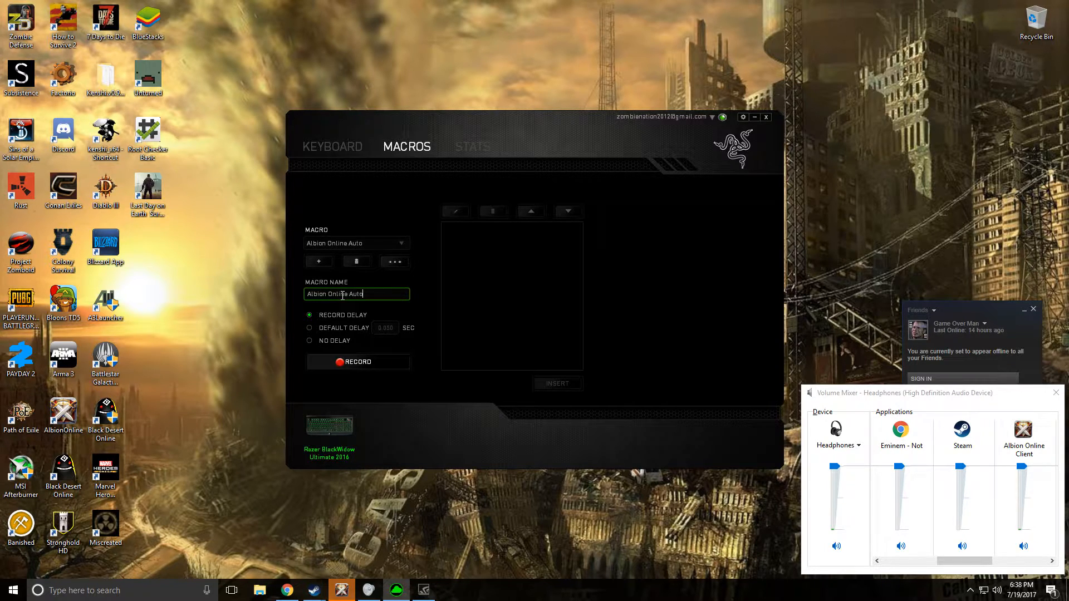
type("W")
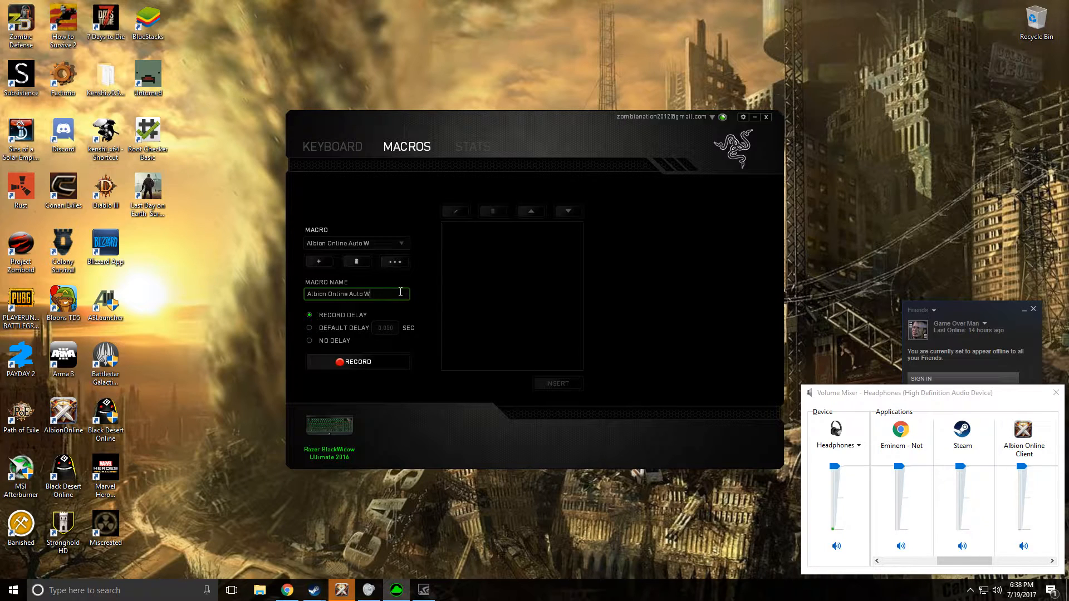
key("Backspace")
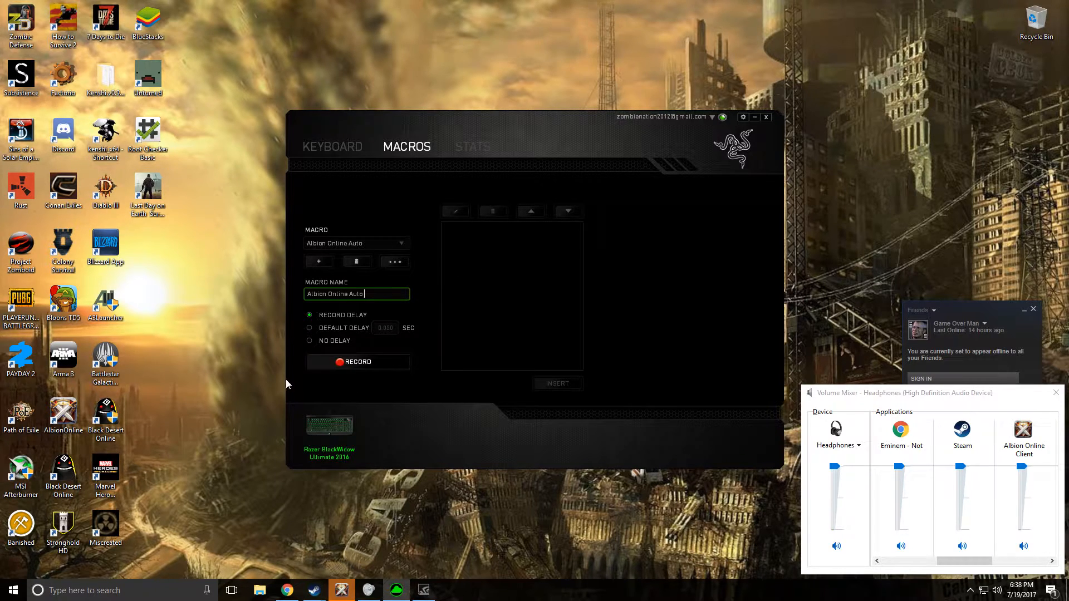
left_click(357, 361)
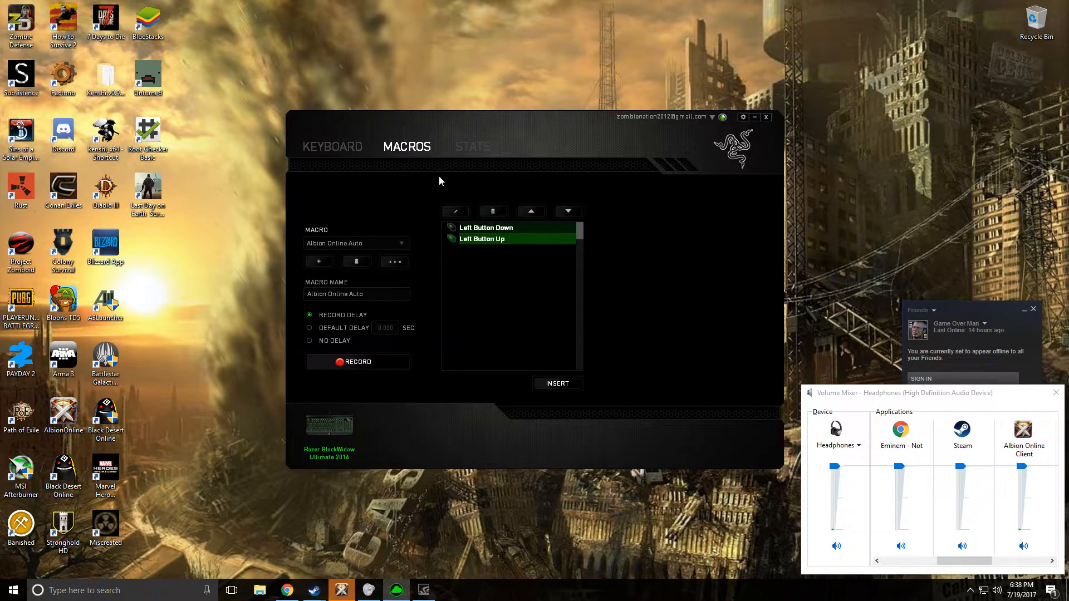
Assign F8 the 'Albion Online Auto' macro with toggle continuous playback
left_click(331, 147)
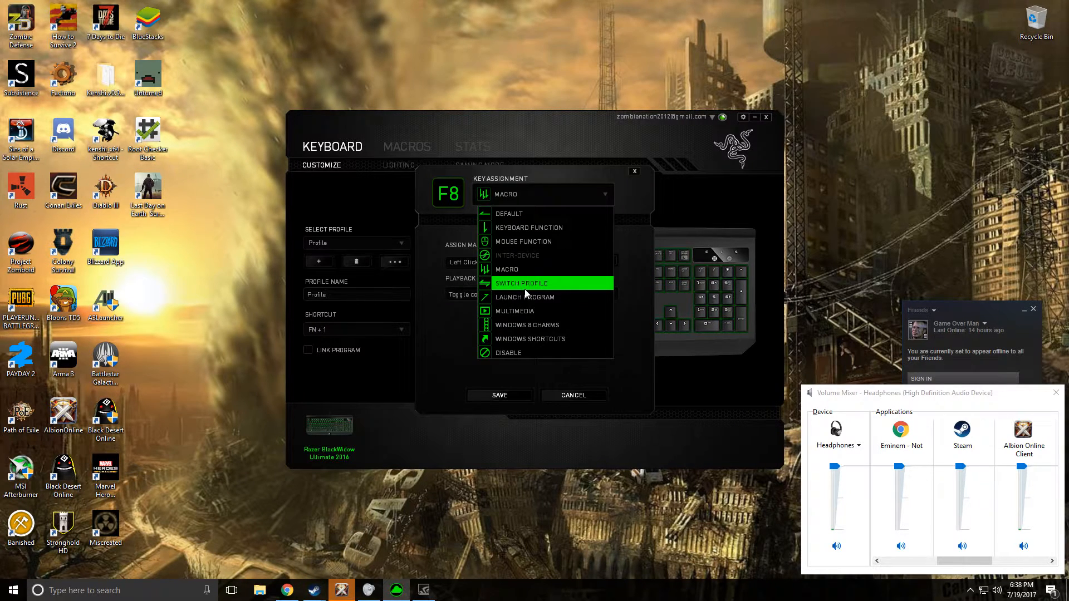
left_click(507, 270)
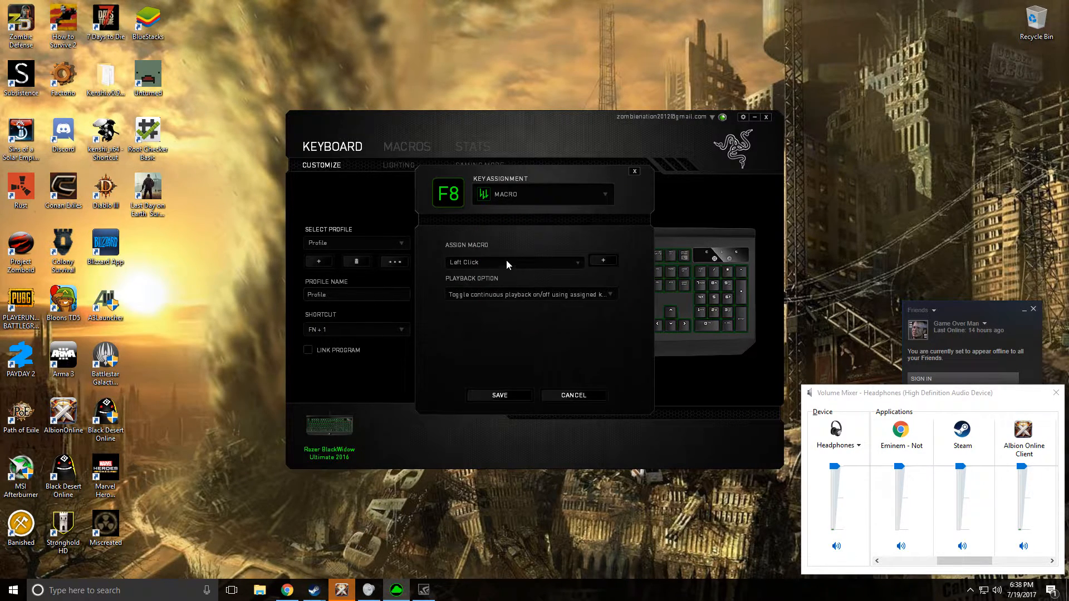
left_click(513, 261)
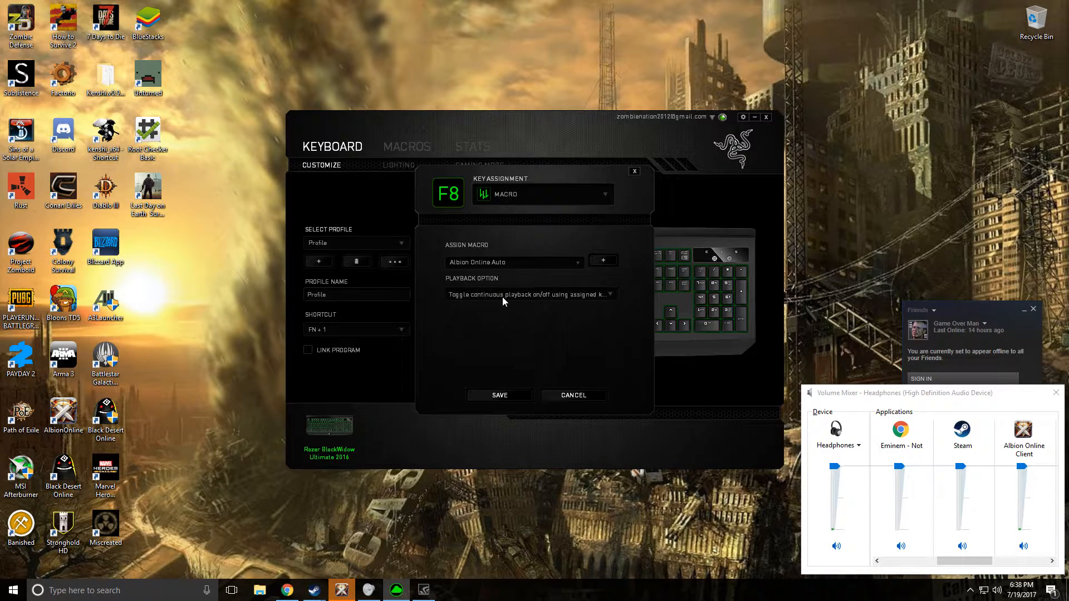
left_click(530, 294)
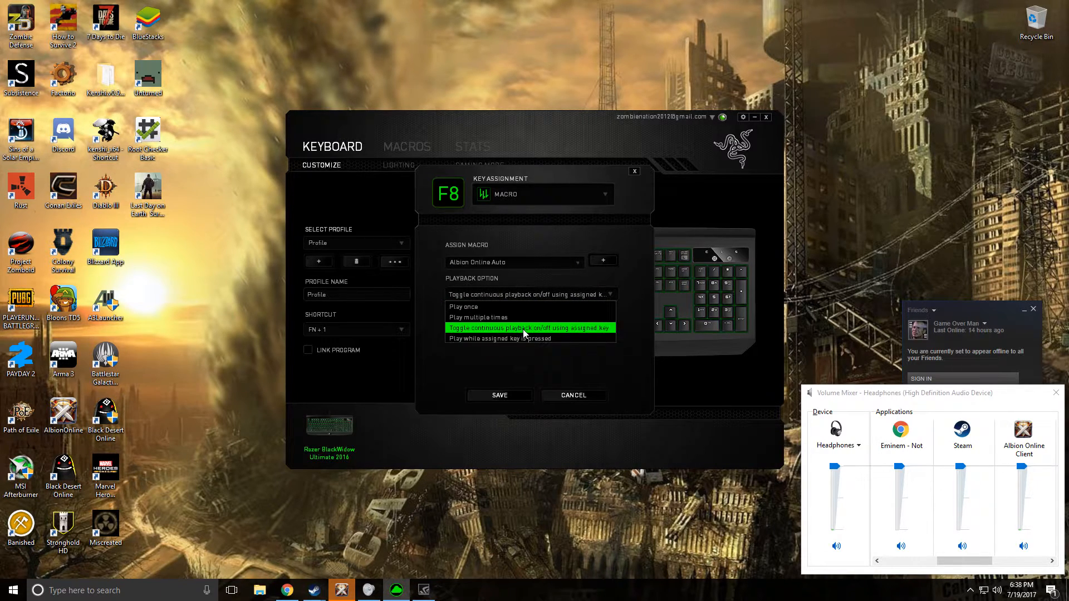
left_click(499, 395)
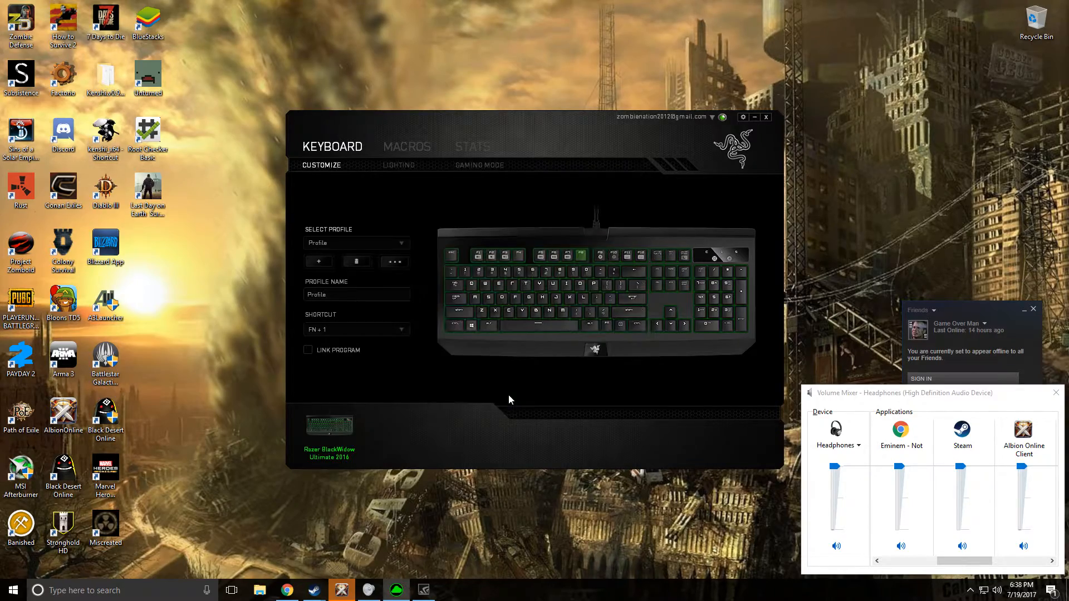